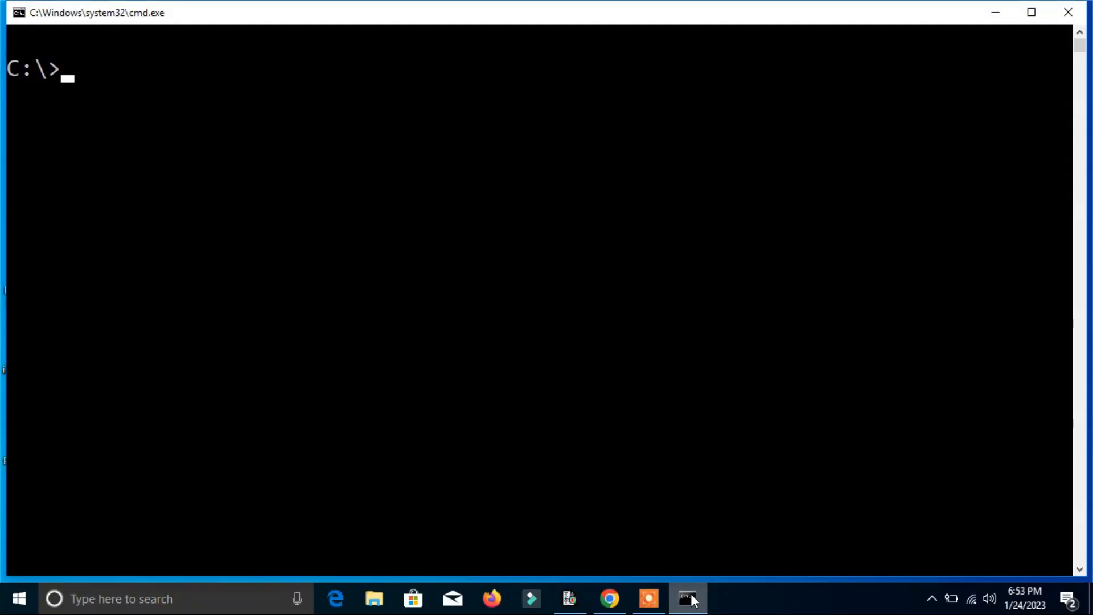
# Write out 'wmic diskdrive get model, serailnumber, size' at the C:\> prompt without running it.
pyautogui.write('w')
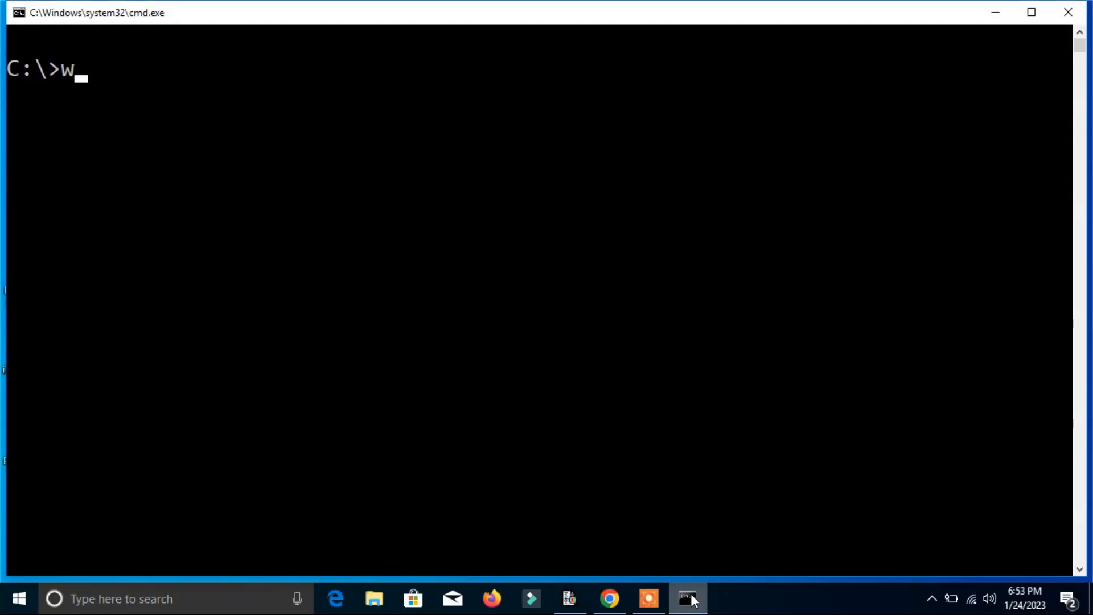
pyautogui.write('mic')
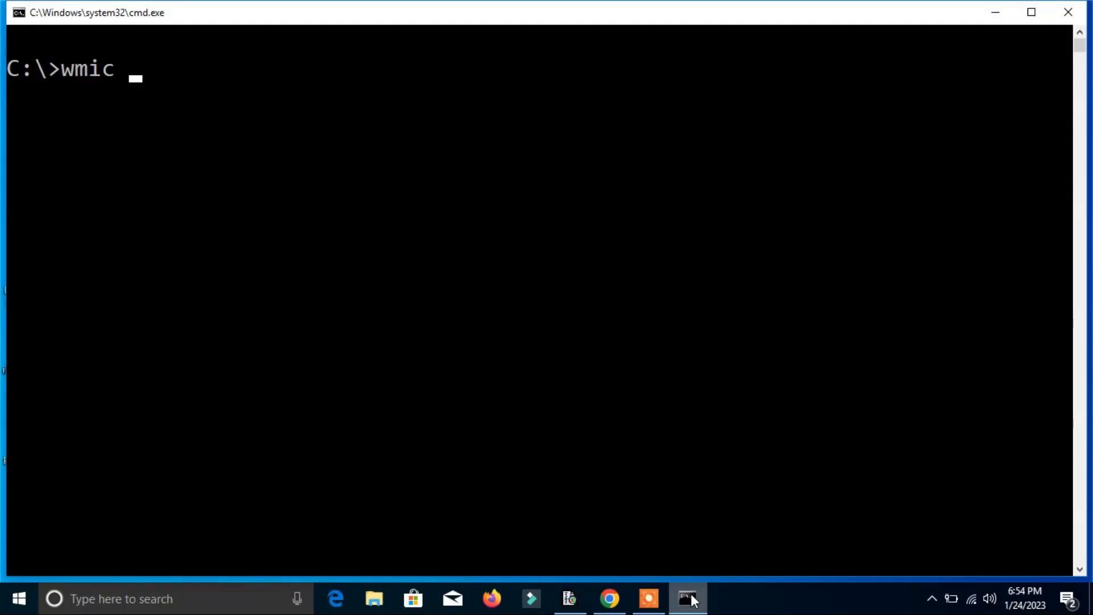
pyautogui.write('diskdrive')
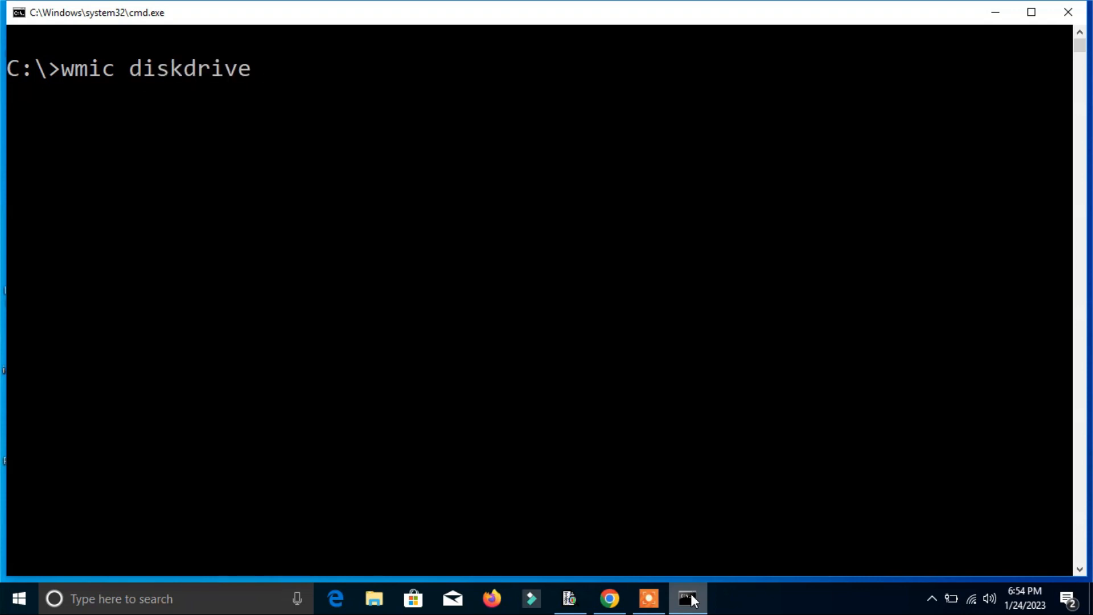
pyautogui.write('get')
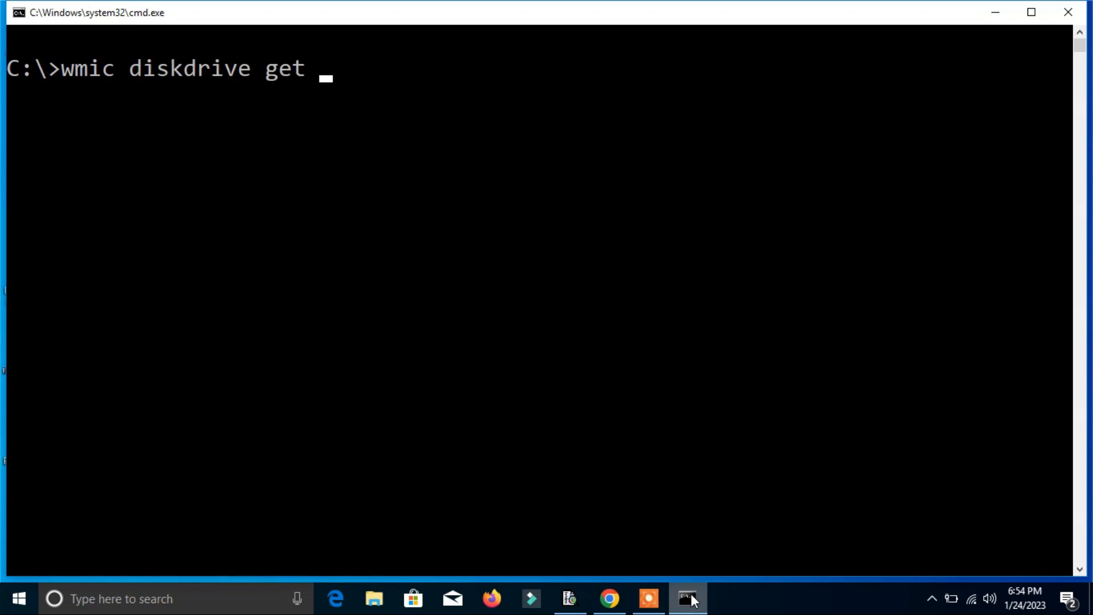
pyautogui.write('model')
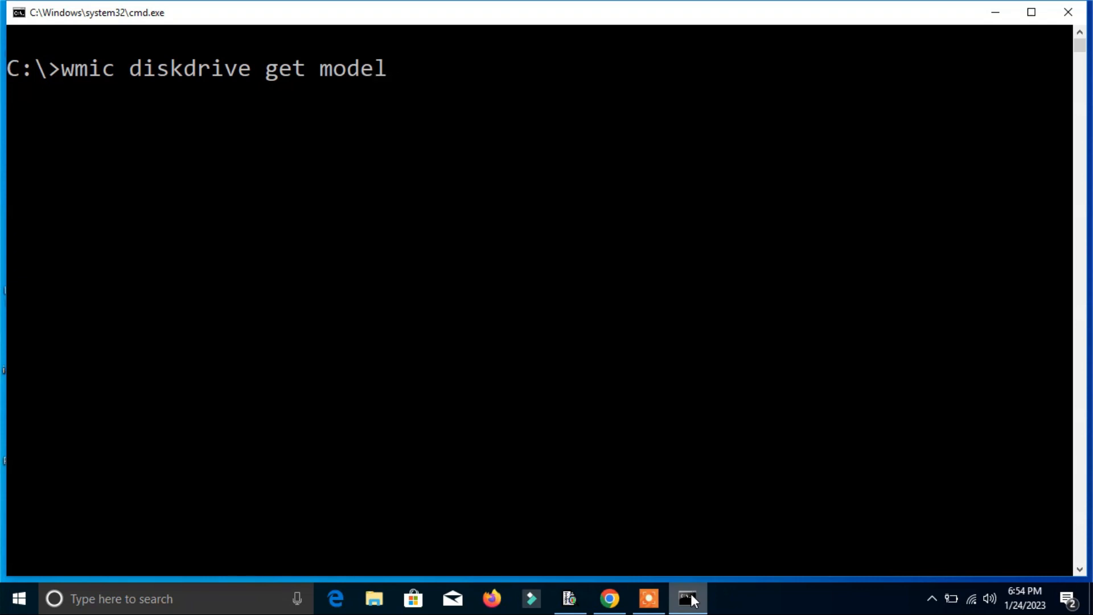
pyautogui.write(',')
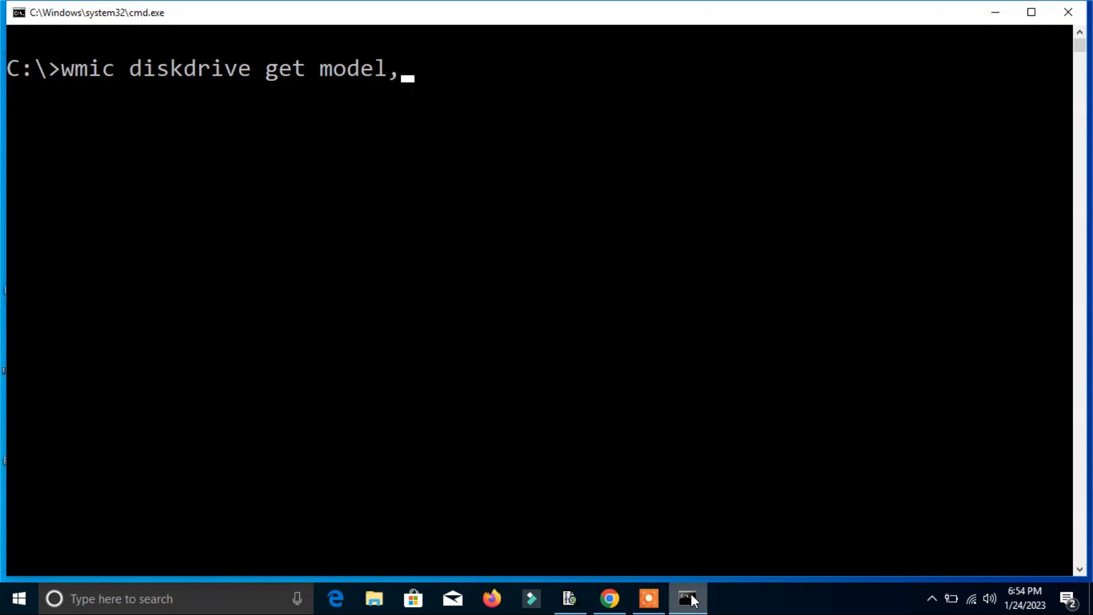
pyautogui.write('ser')
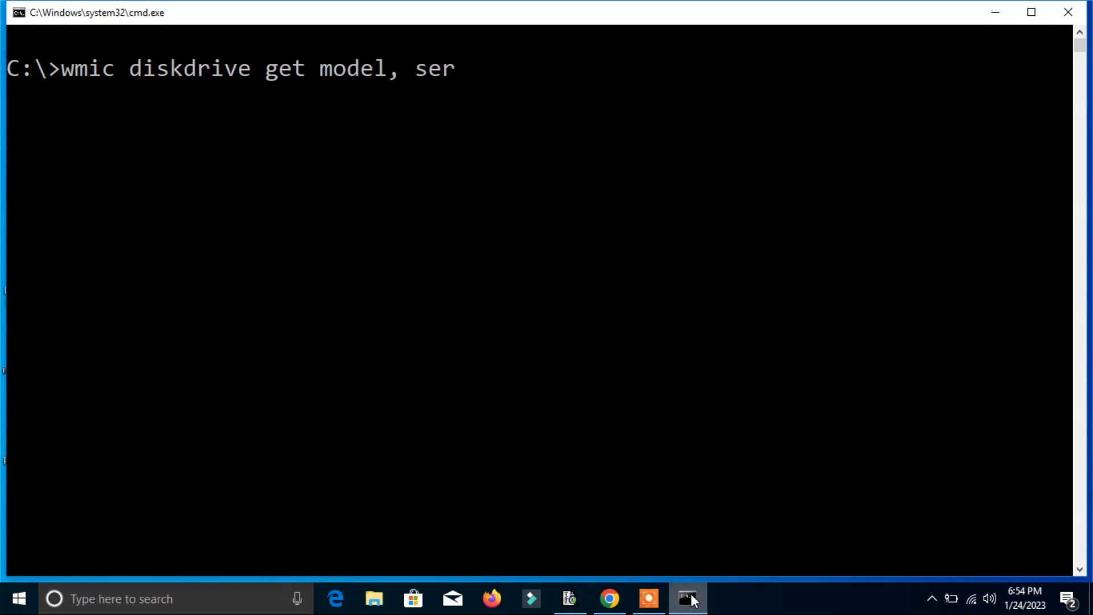
pyautogui.write('ailn')
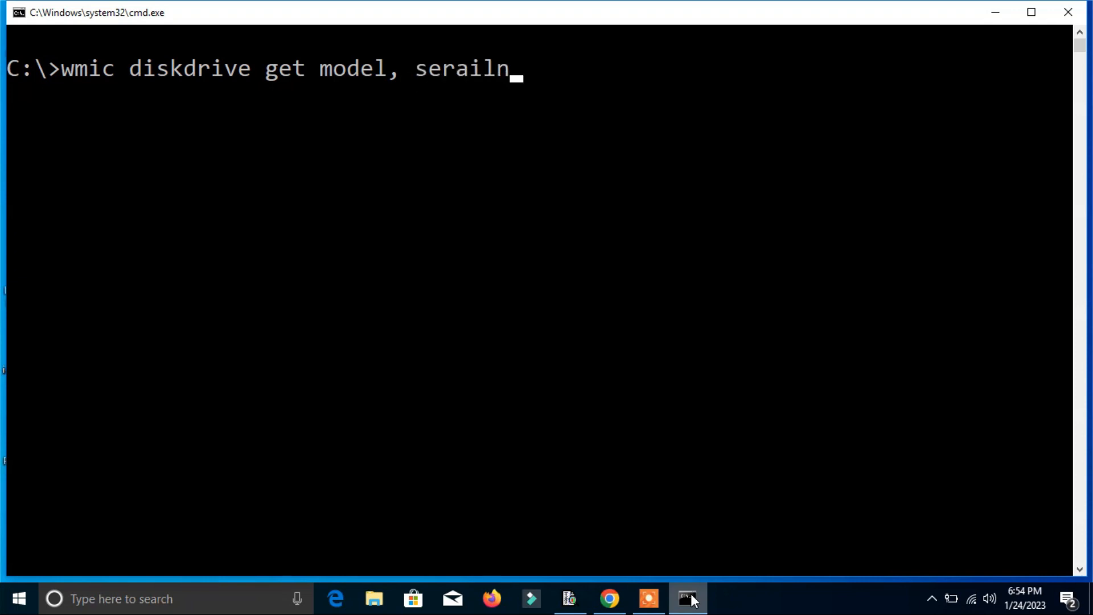
pyautogui.write('umber')
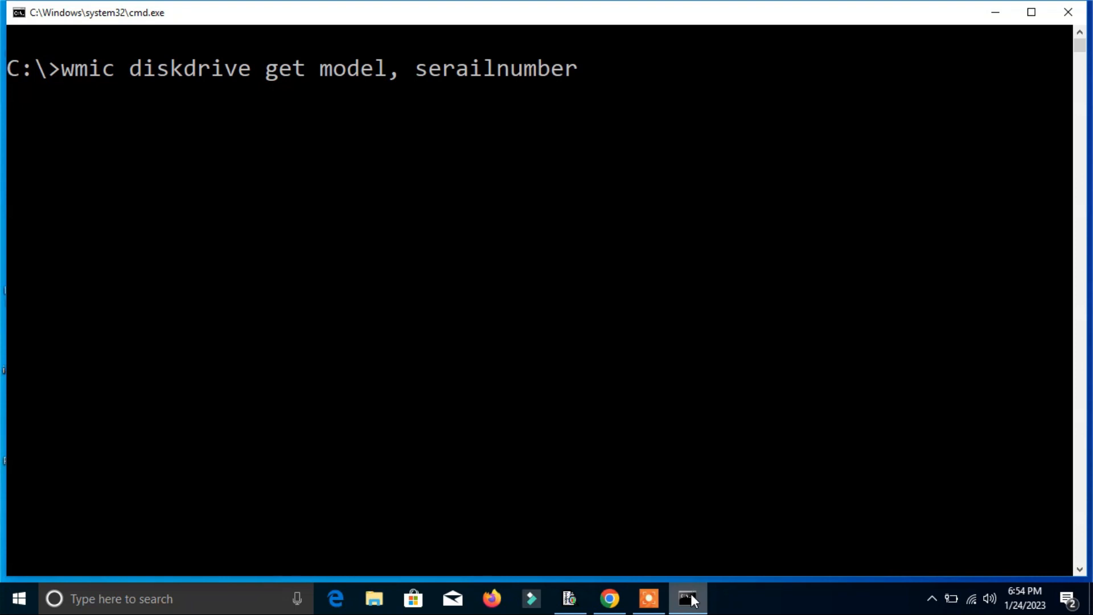
pyautogui.write(', si')
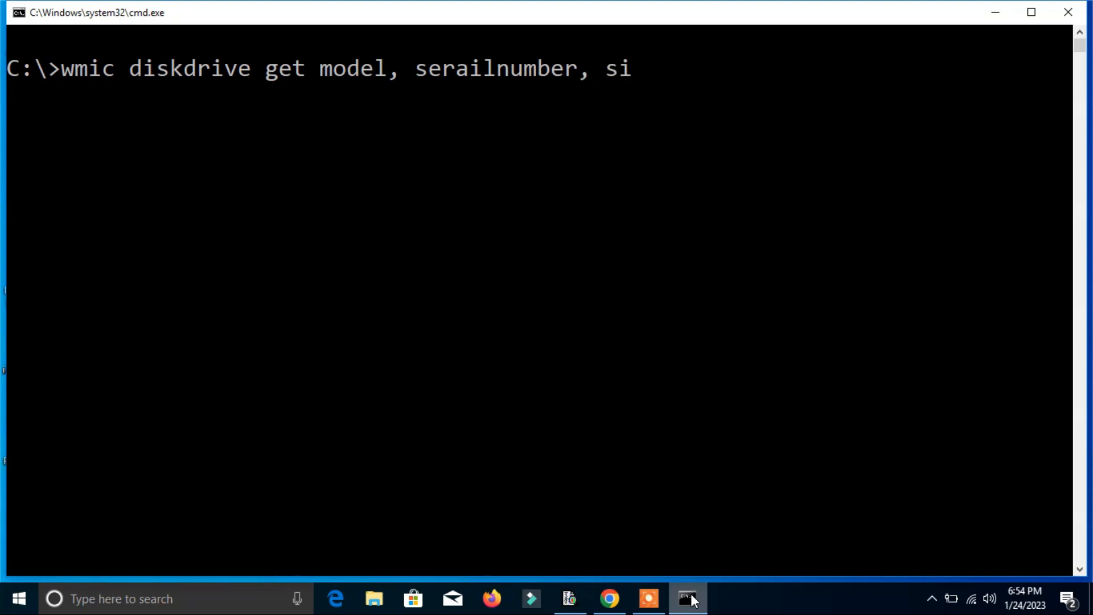
pyautogui.write('ze')
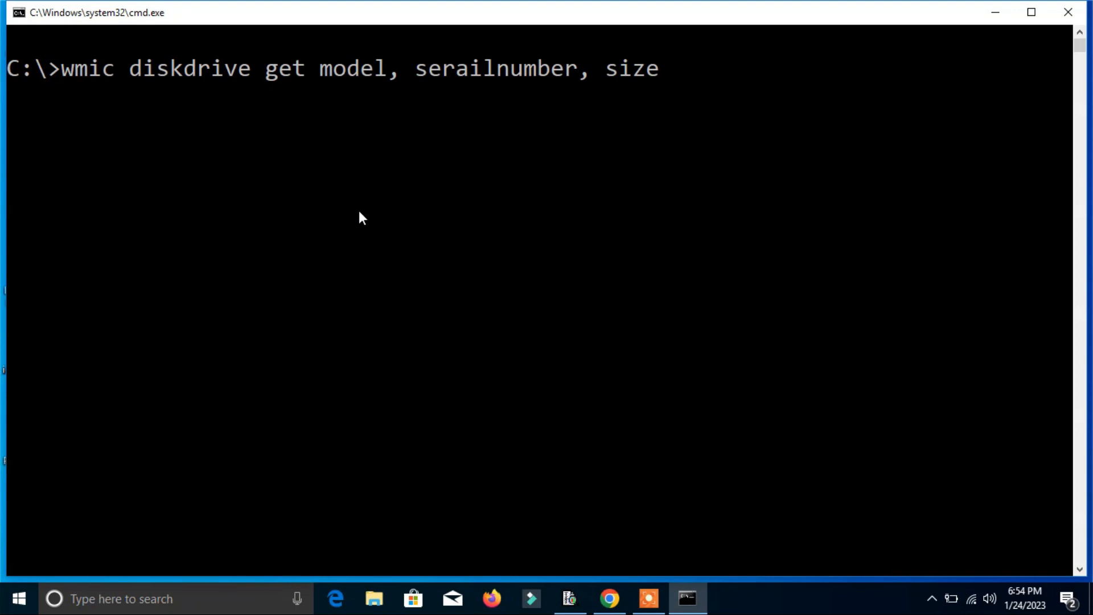
pyautogui.moveTo(656, 83)
pyautogui.write('wmic diskdrive get model, serialnumber, size')
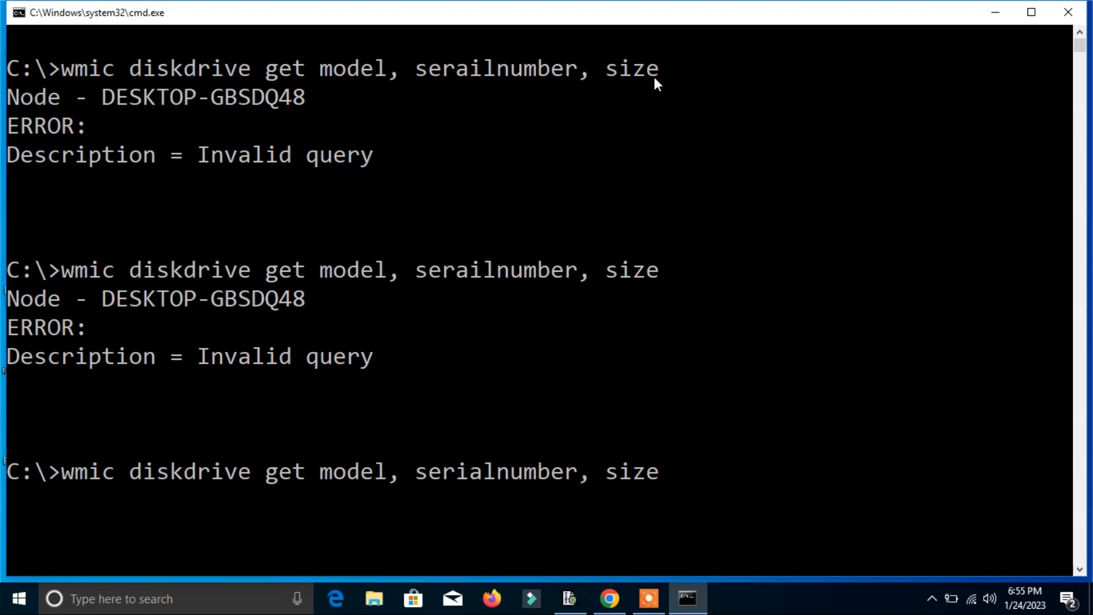
pyautogui.moveTo(474, 544)
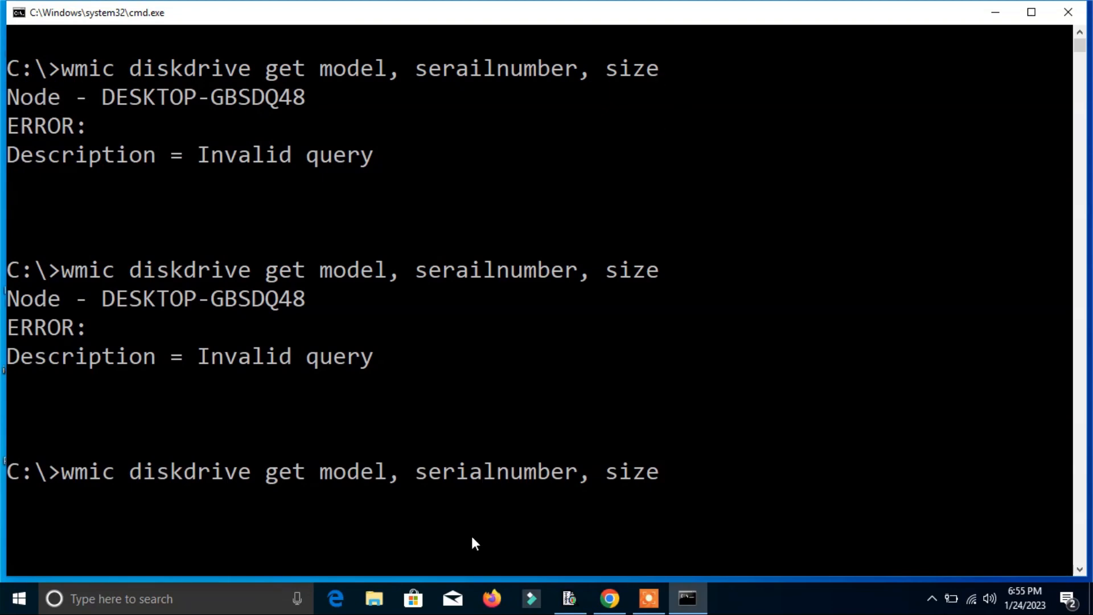
pyautogui.moveTo(484, 491)
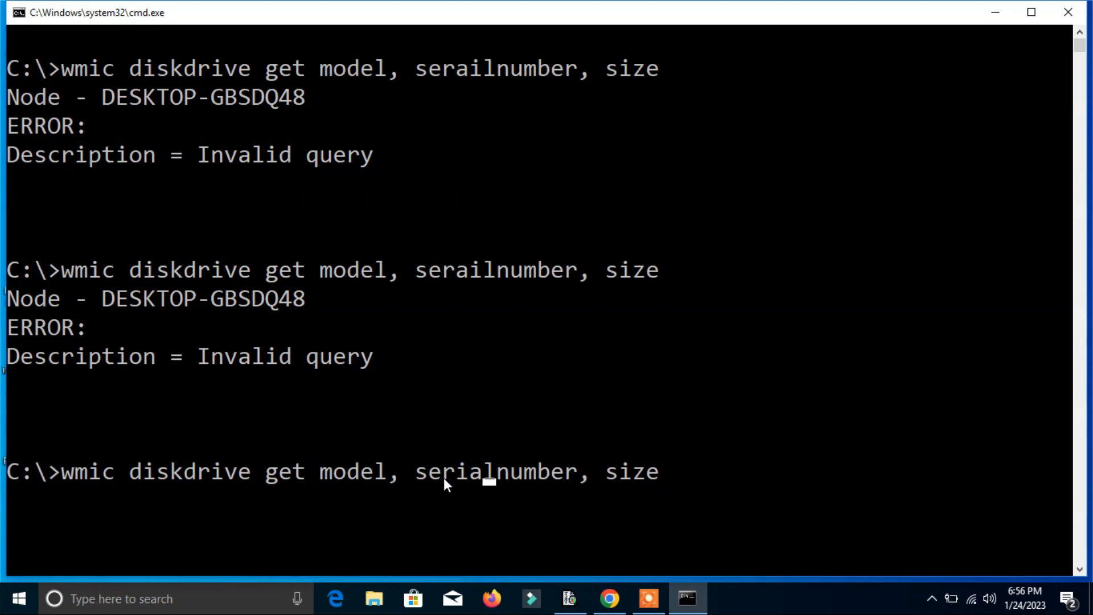
pyautogui.moveTo(619, 488)
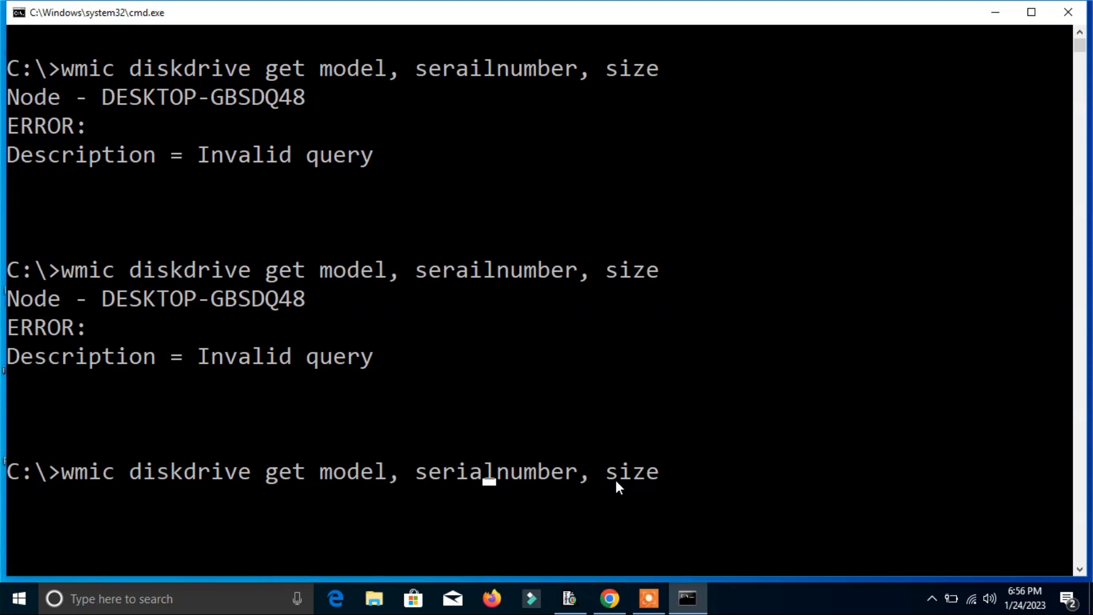
pyautogui.press('enter')
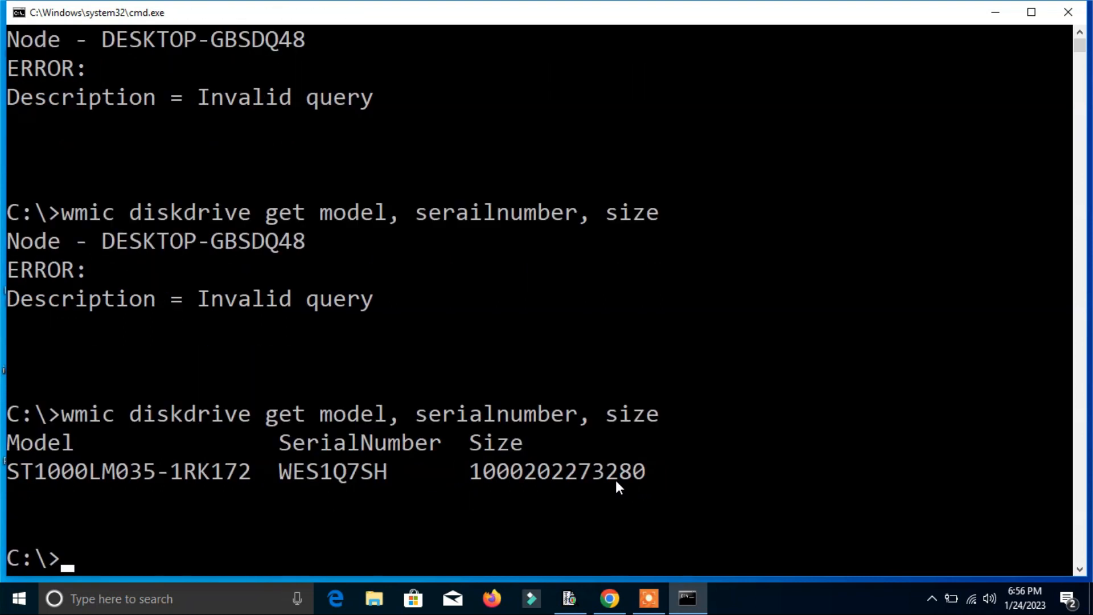
pyautogui.moveTo(411, 503)
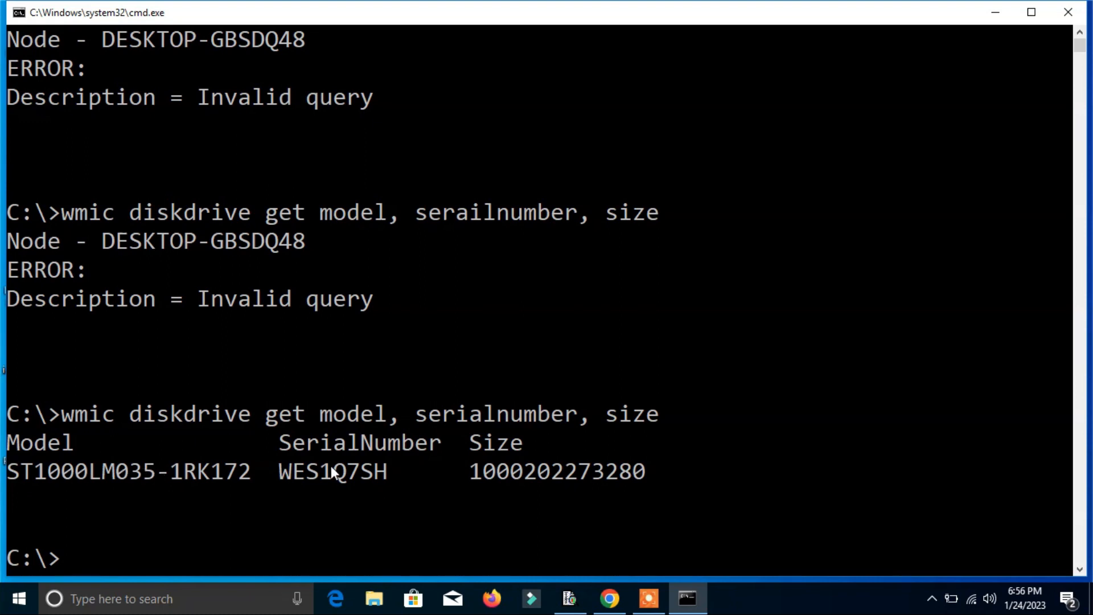
pyautogui.moveTo(565, 480)
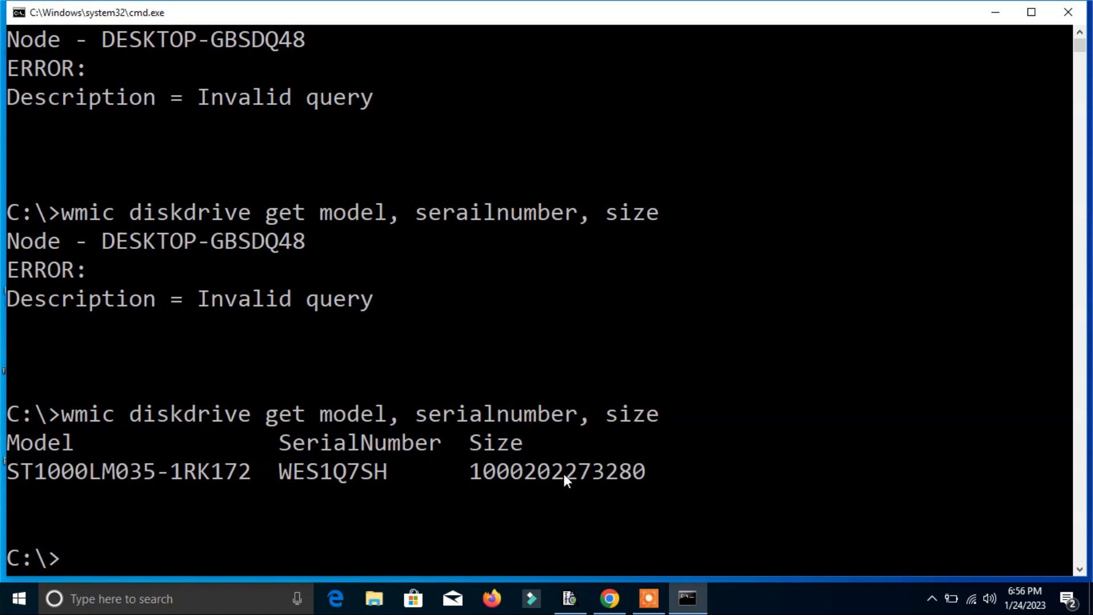
pyautogui.moveTo(480, 490)
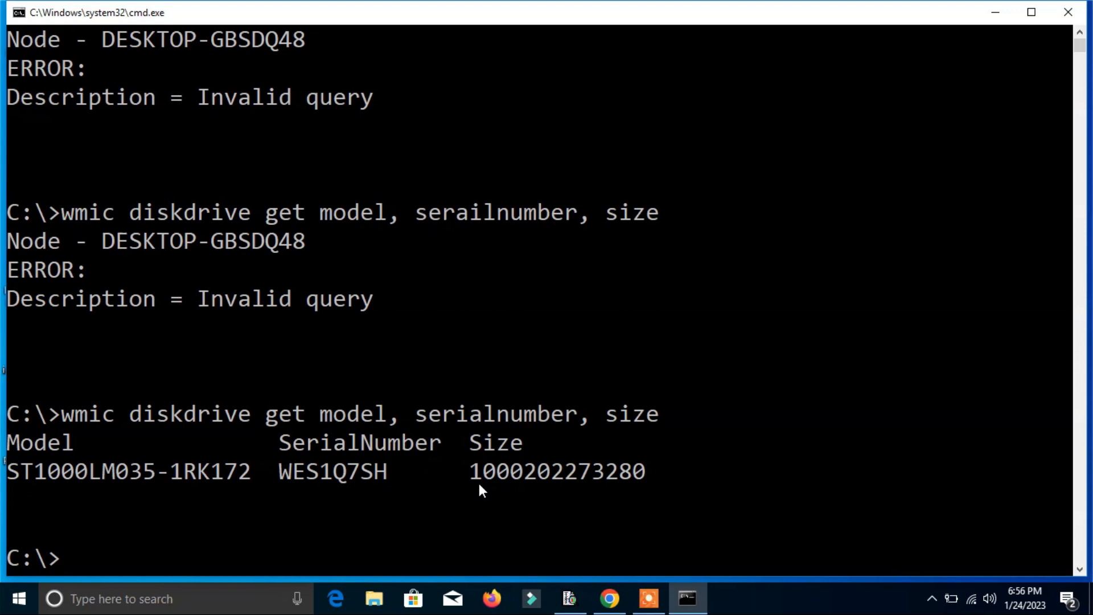